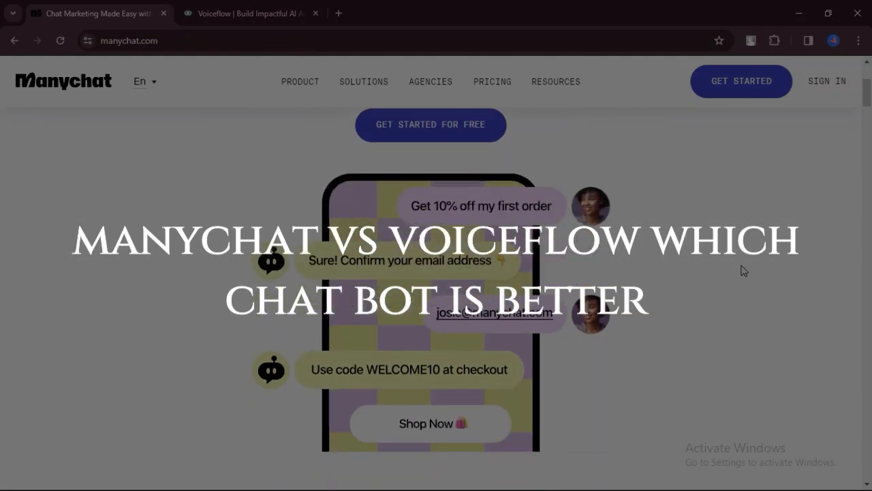
# - Scroll the Manychat homepage down to its footer and go to the Pricing page
pyautogui.scroll(-3)
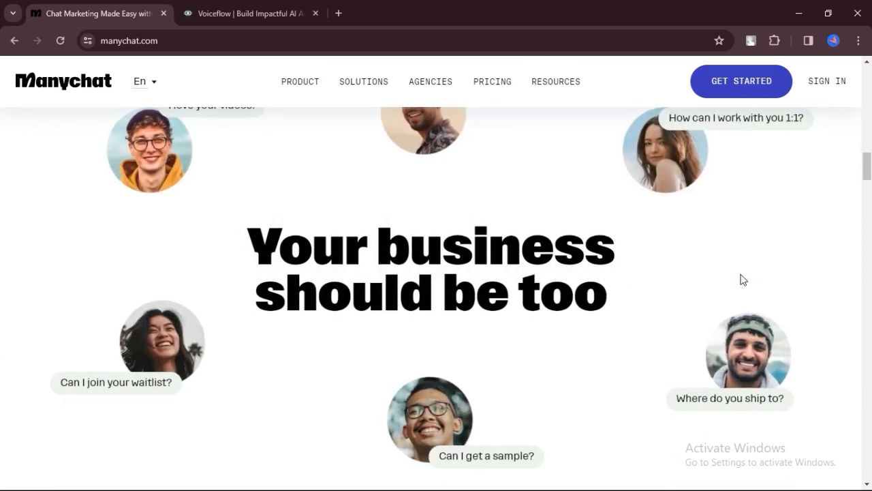
pyautogui.scroll(-3)
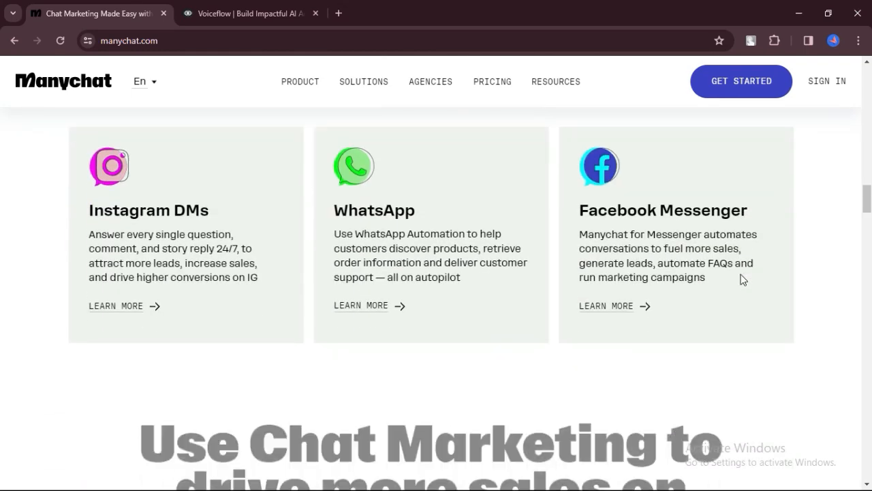
pyautogui.scroll(-3)
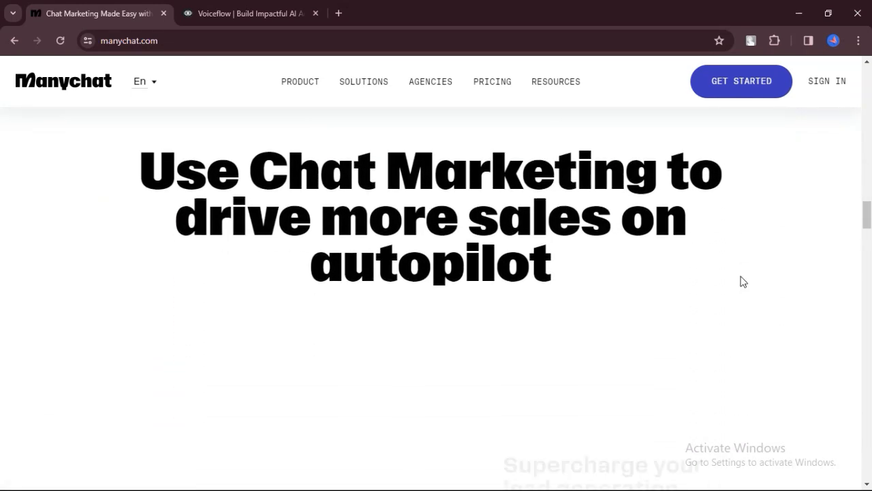
pyautogui.scroll(-3)
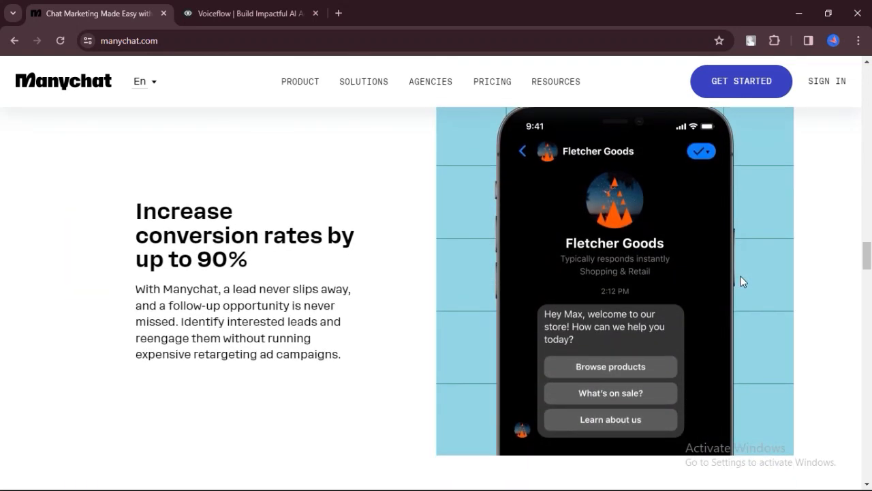
pyautogui.scroll(-3)
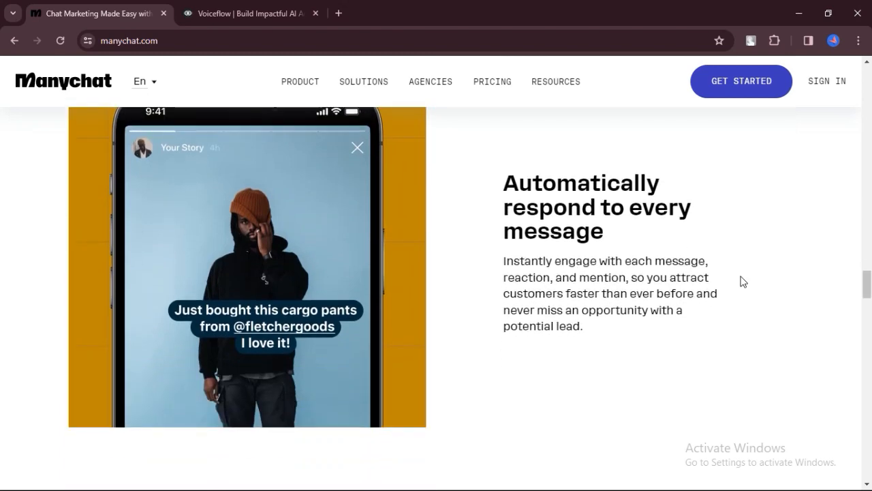
pyautogui.scroll(-3)
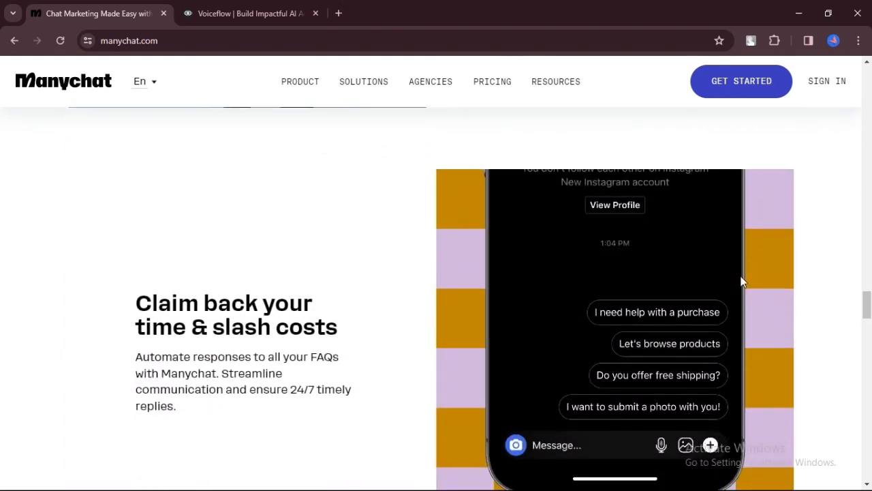
pyautogui.scroll(-3)
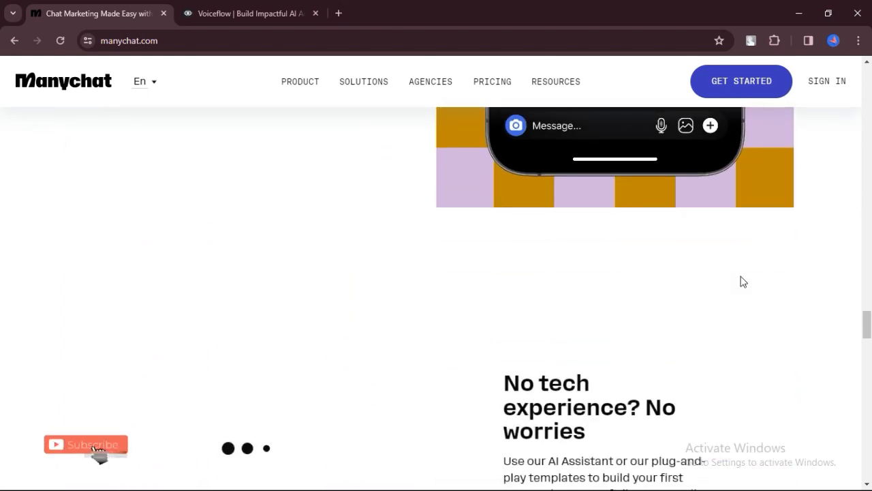
pyautogui.scroll(-3)
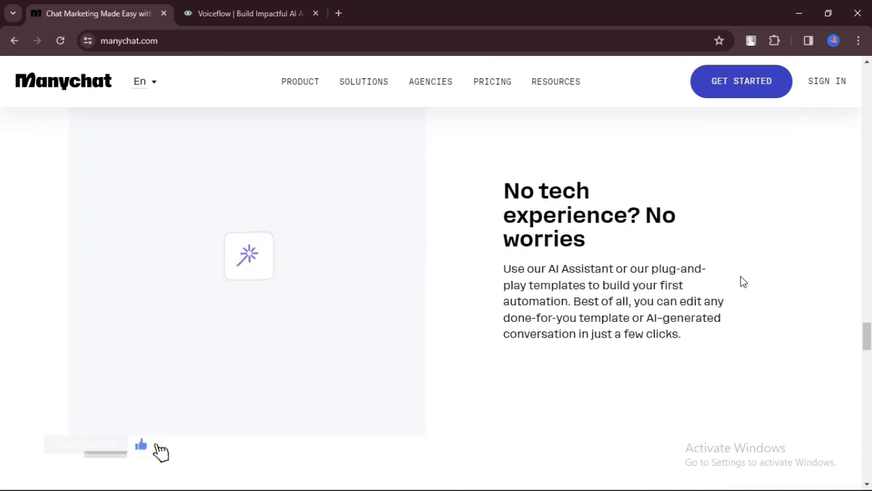
pyautogui.scroll(-3)
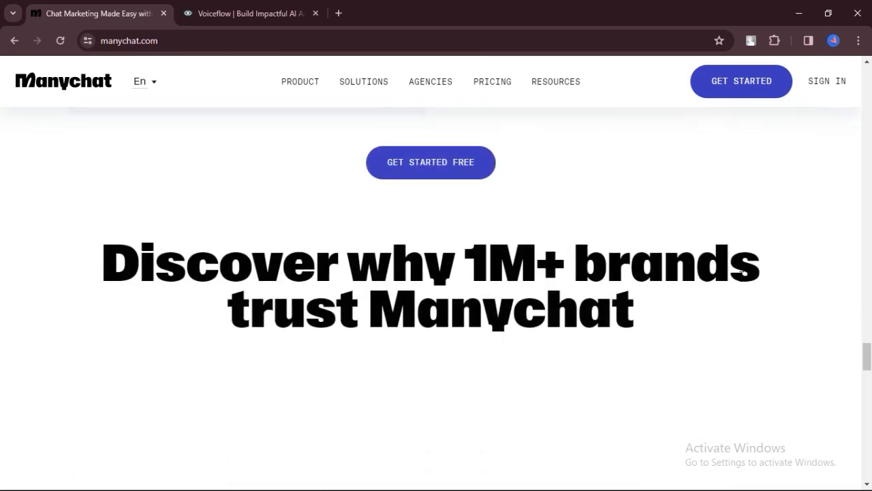
pyautogui.scroll(-3)
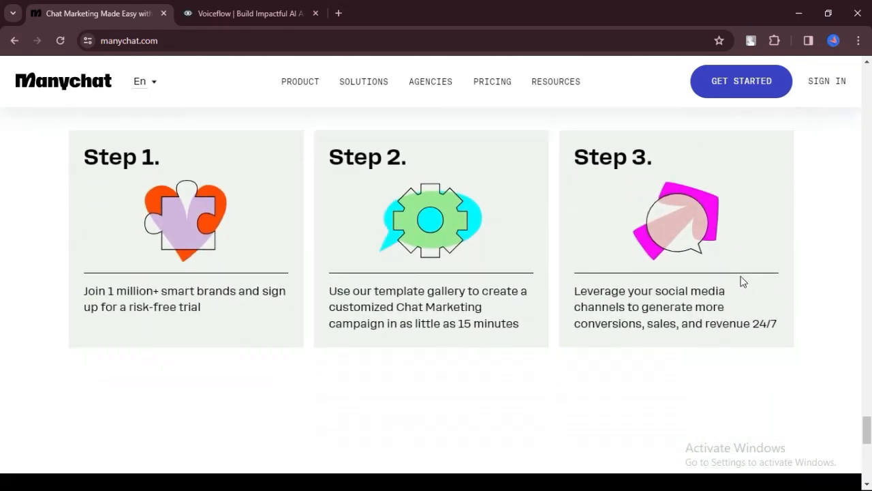
pyautogui.scroll(-3)
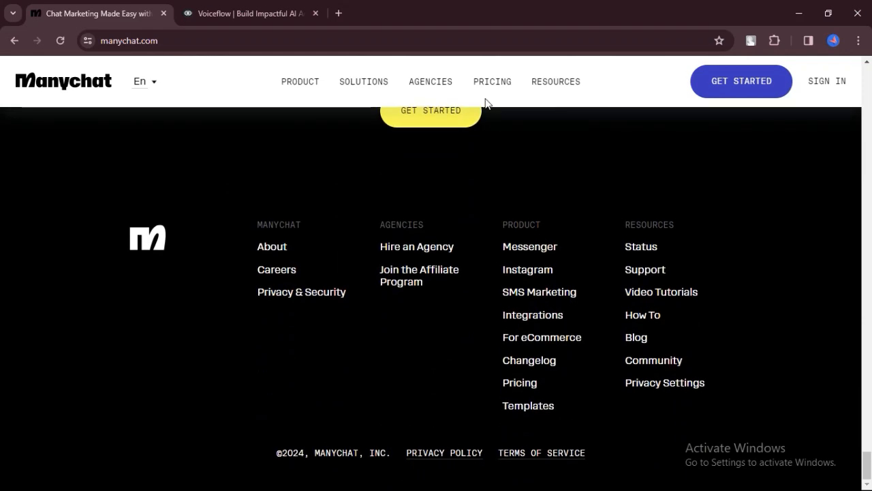
pyautogui.click(492, 81)
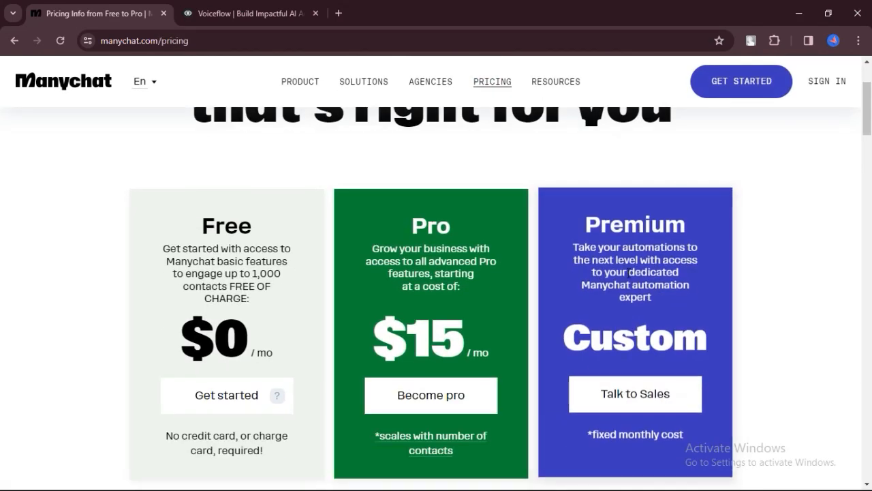
# - Scroll through the Free, Pro and Premium plan comparison and return to the Pricing page top
pyautogui.scroll(-3)
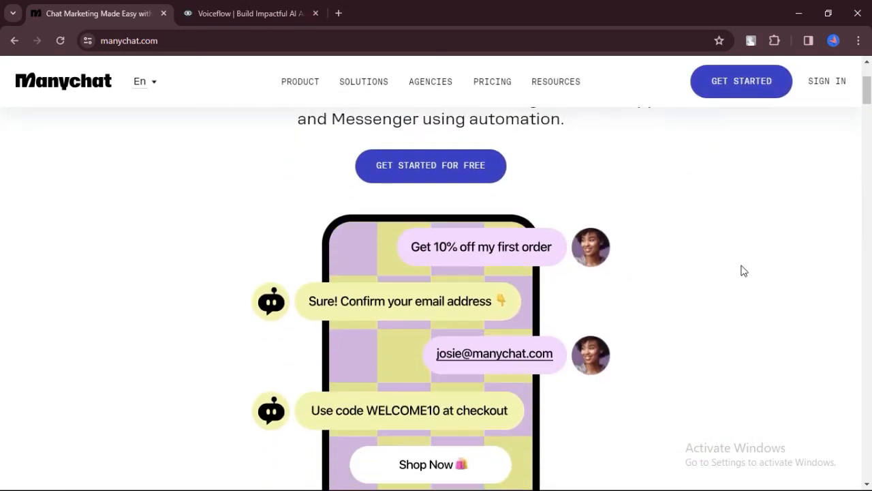
pyautogui.scroll(-3)
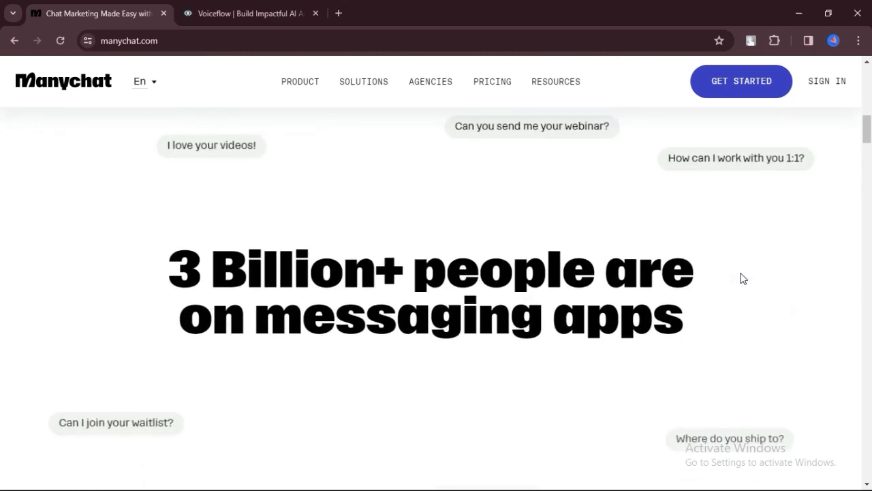
pyautogui.scroll(-3)
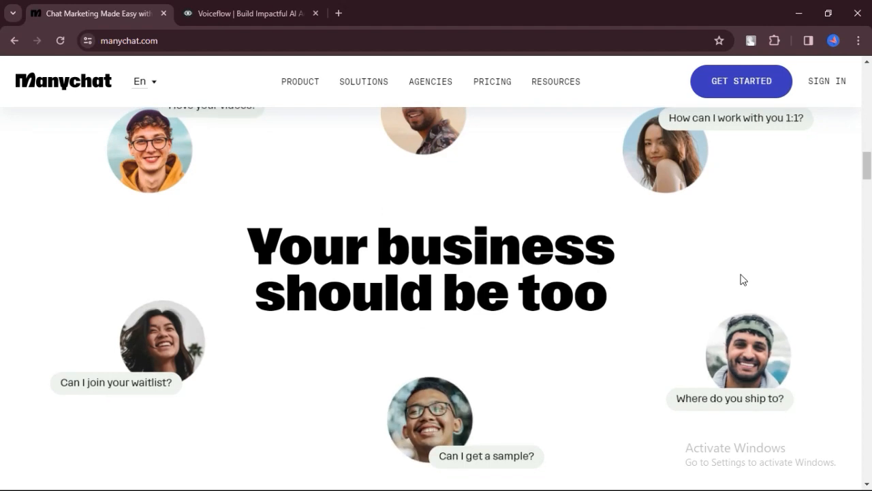
pyautogui.scroll(-3)
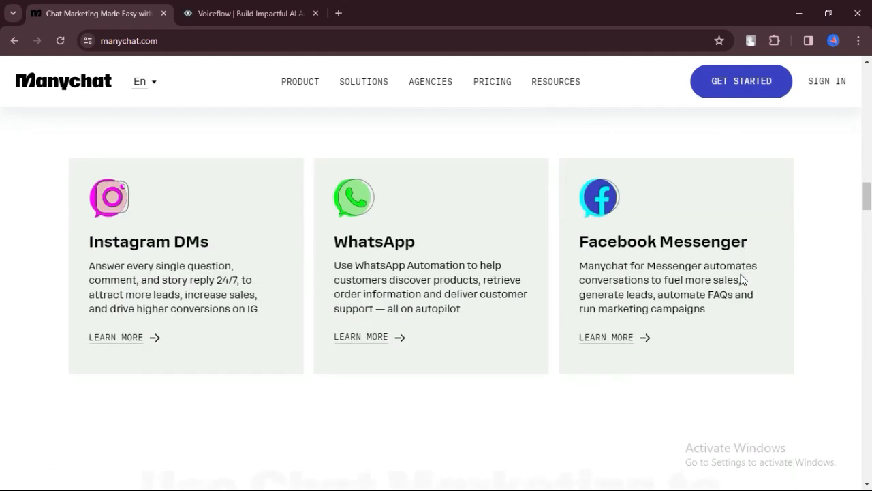
pyautogui.scroll(-3)
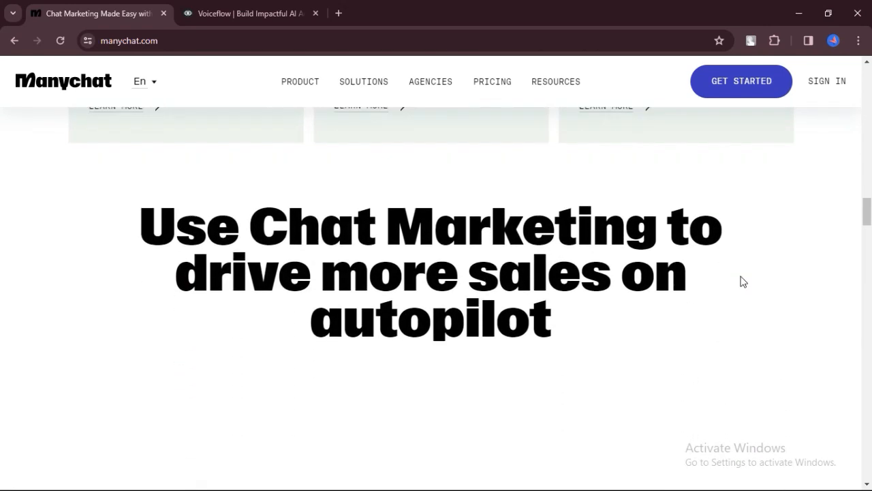
pyautogui.scroll(-3)
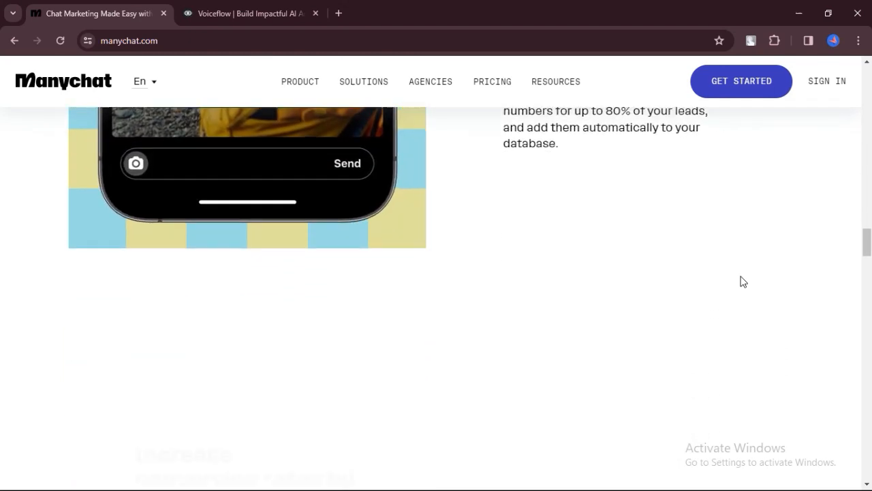
pyautogui.scroll(-3)
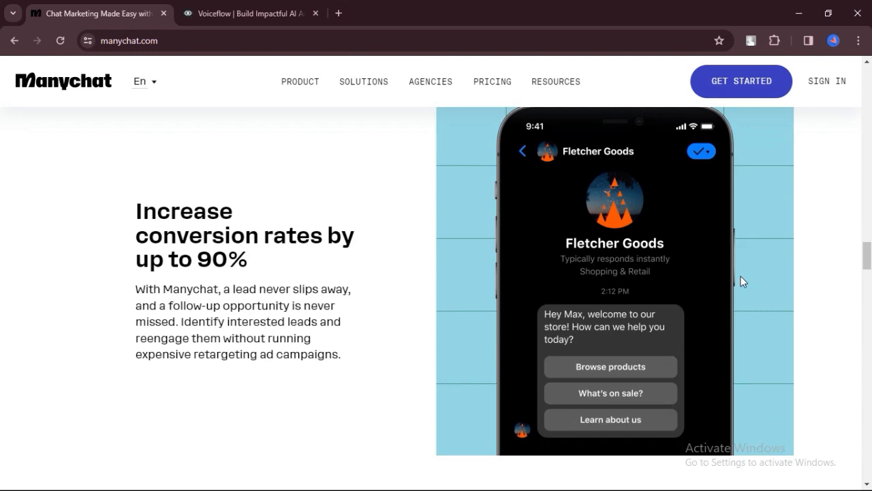
pyautogui.scroll(-3)
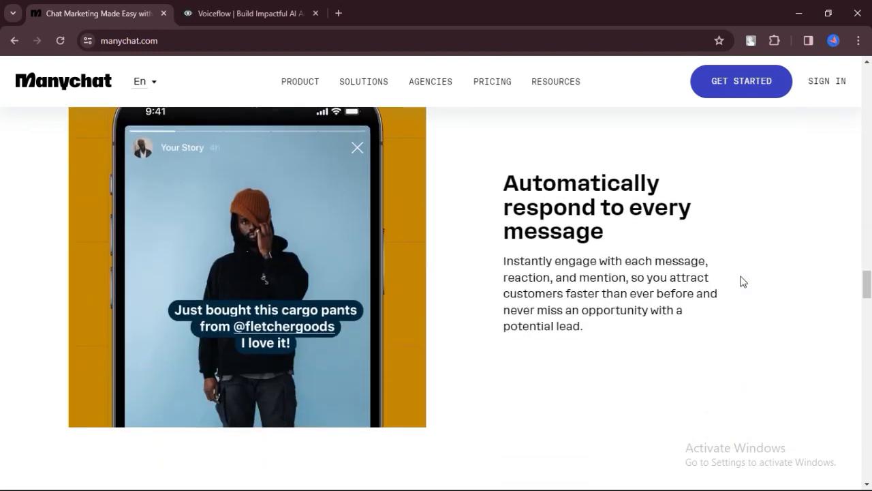
pyautogui.scroll(-3)
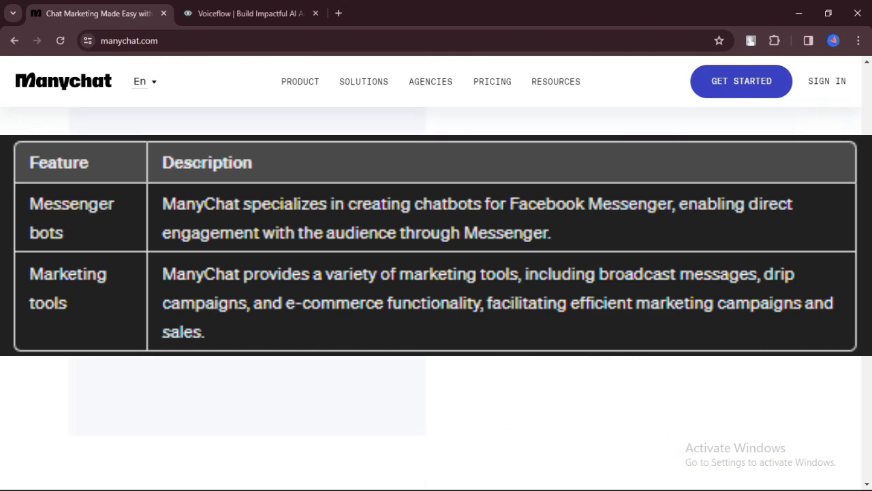
pyautogui.scroll(-3)
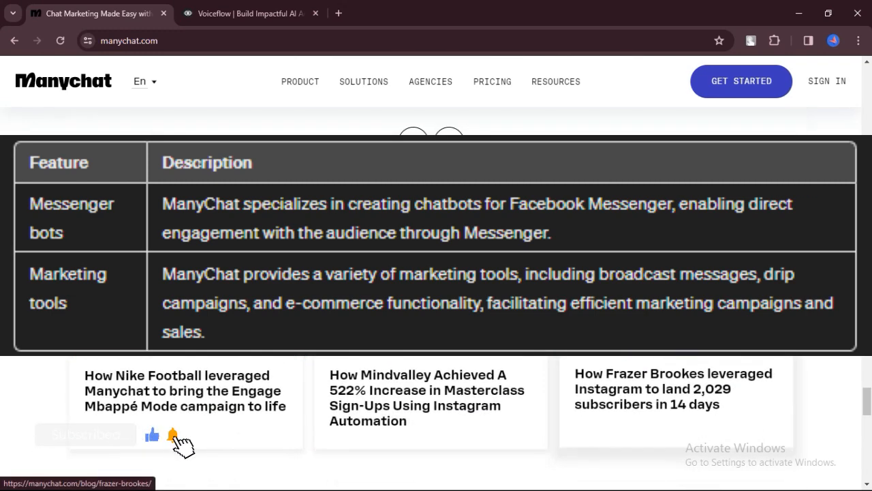
pyautogui.scroll(-3)
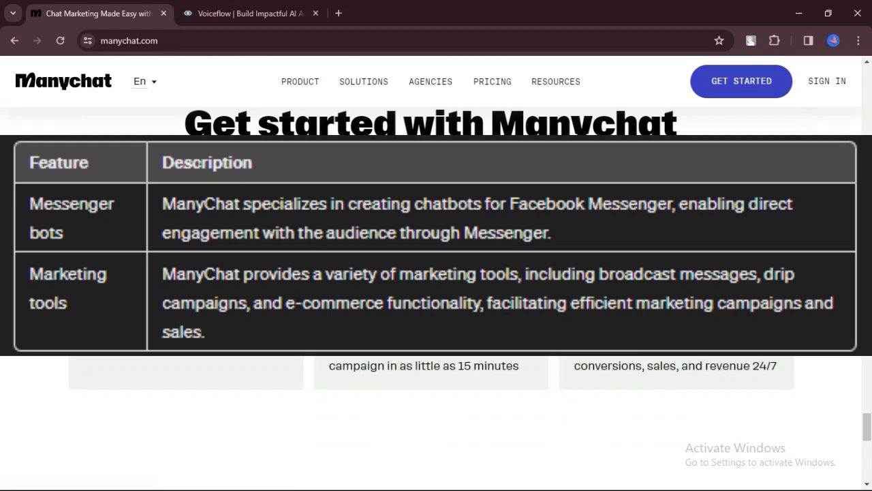
pyautogui.scroll(-3)
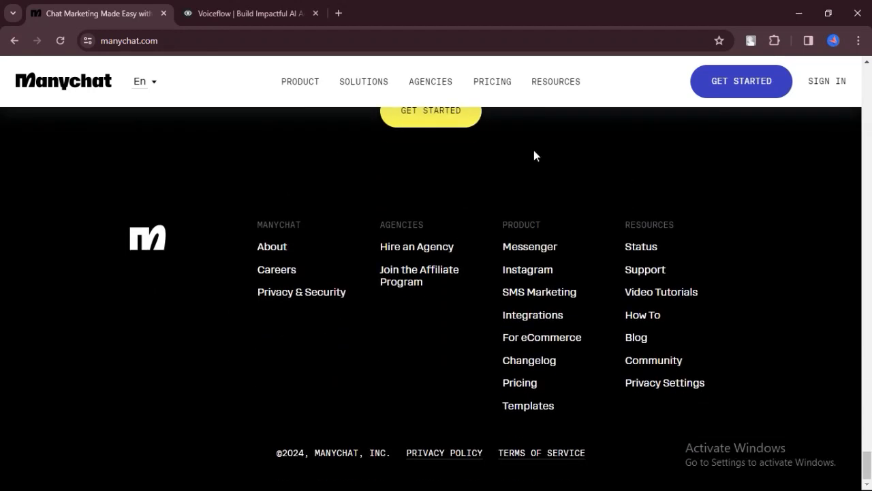
pyautogui.click(492, 81)
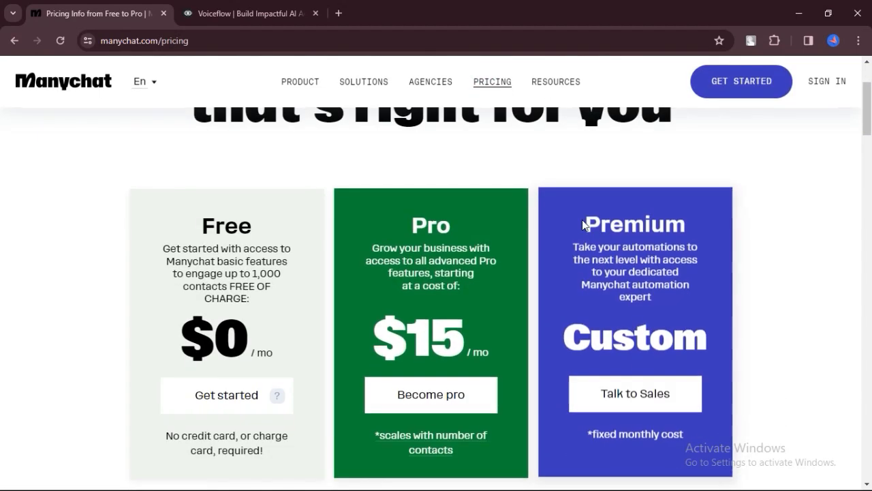
pyautogui.scroll(-3)
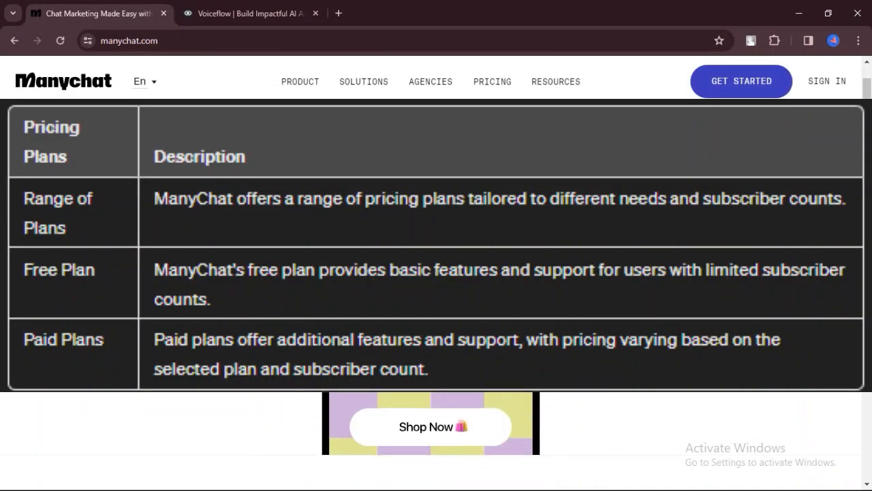
pyautogui.scroll(-3)
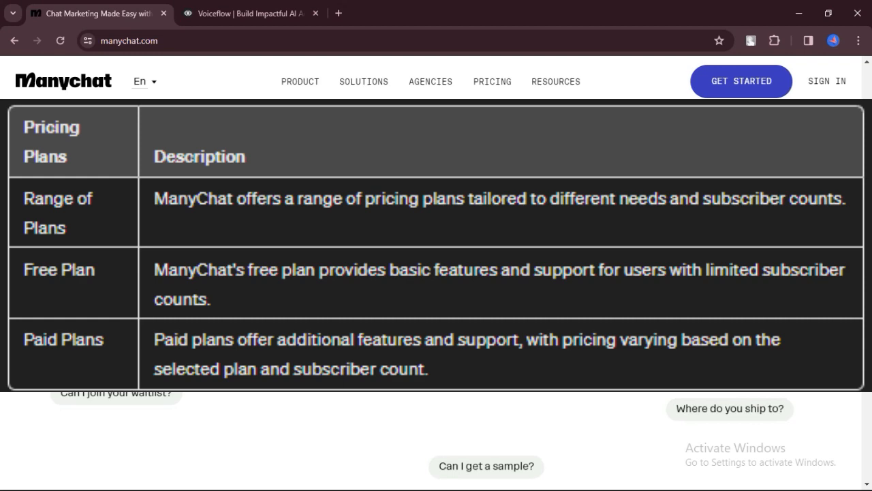
pyautogui.click(492, 82)
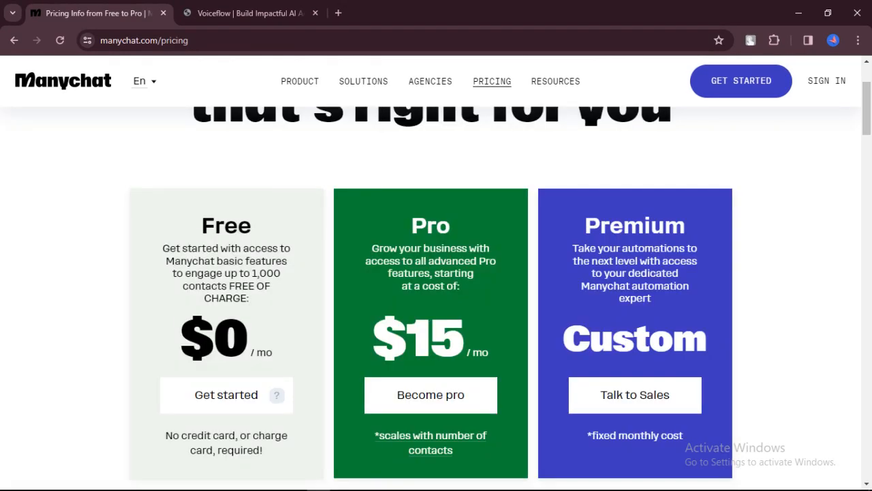
pyautogui.click(251, 14)
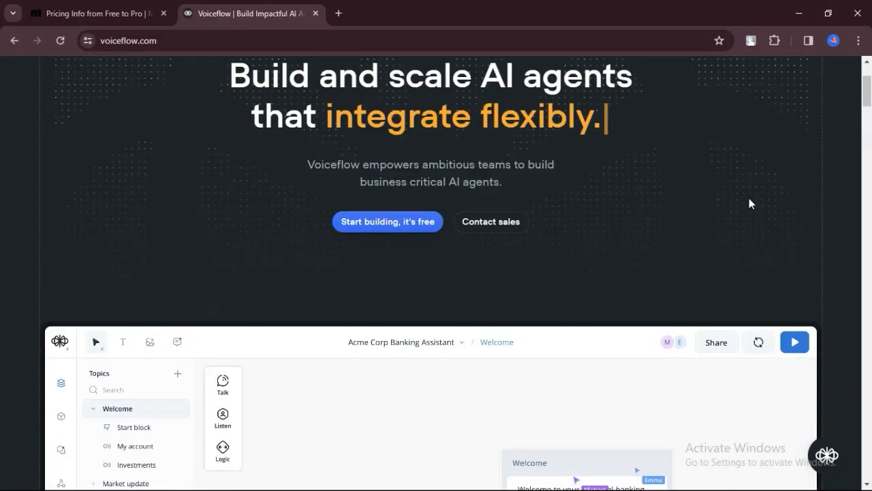
# - Scroll the Voiceflow homepage down through use cases, enterprise and testimonials sections
pyautogui.scroll(-3)
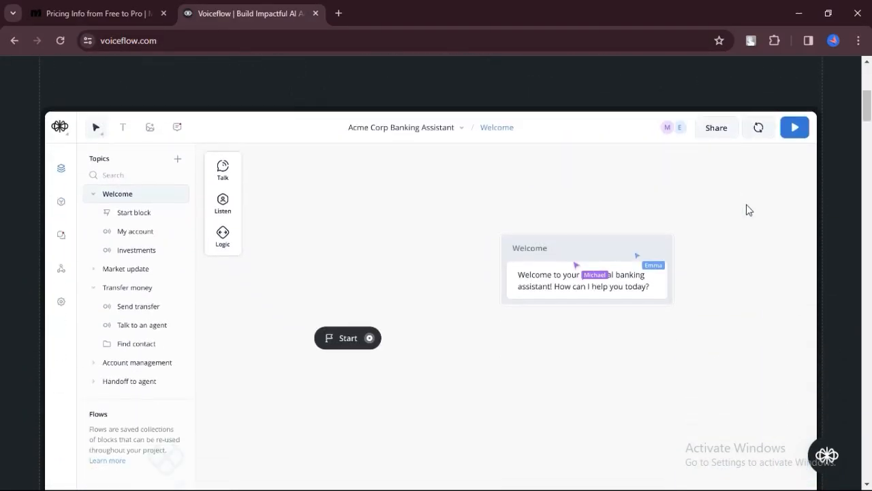
pyautogui.scroll(-3)
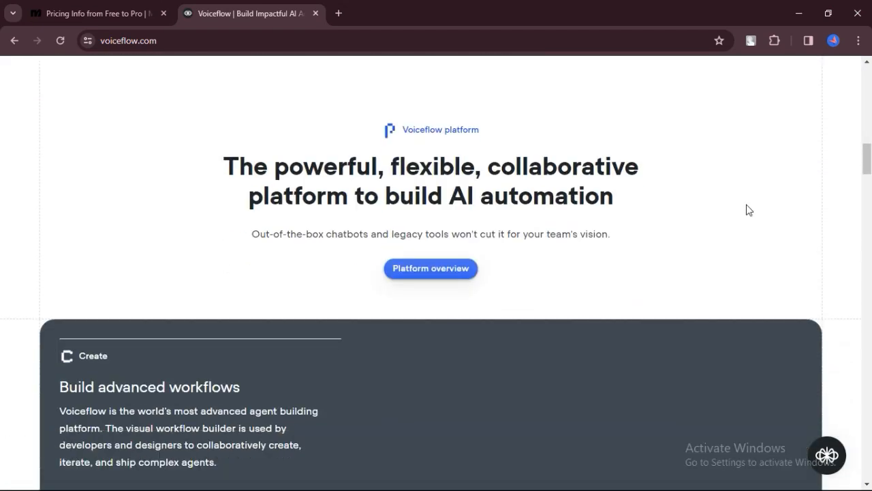
pyautogui.scroll(-3)
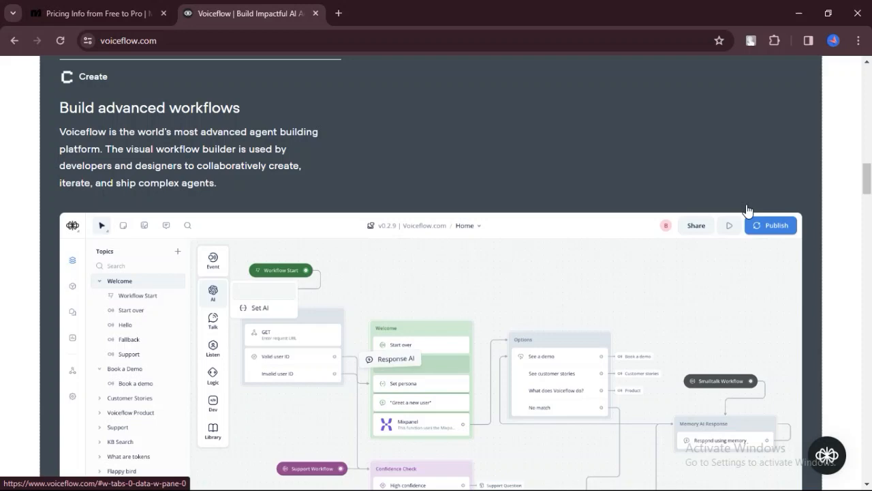
pyautogui.scroll(-3)
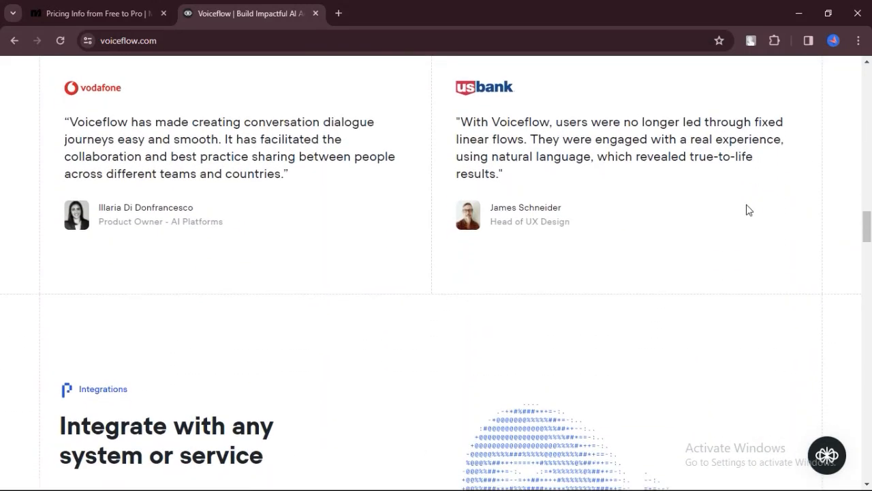
pyautogui.scroll(-3)
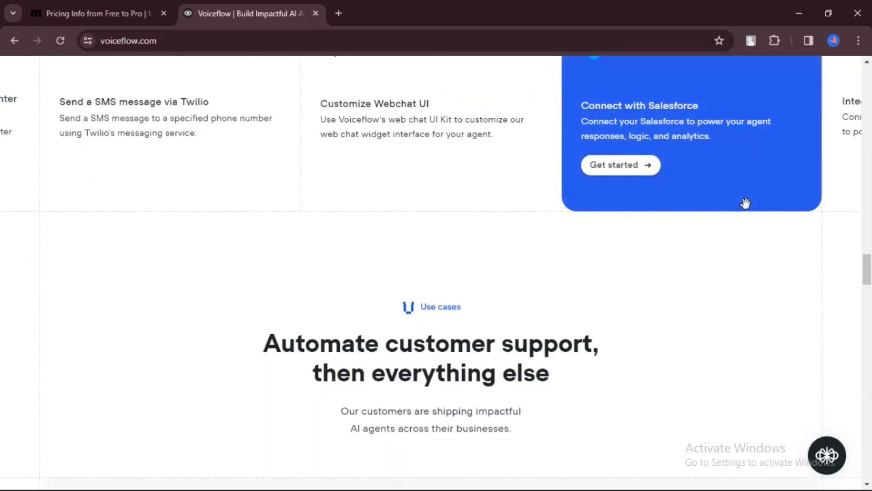
pyautogui.scroll(-3)
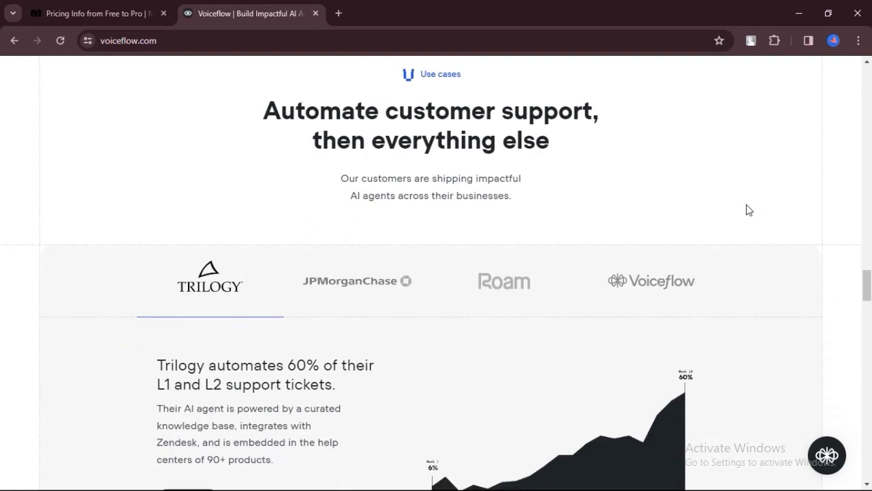
pyautogui.scroll(-3)
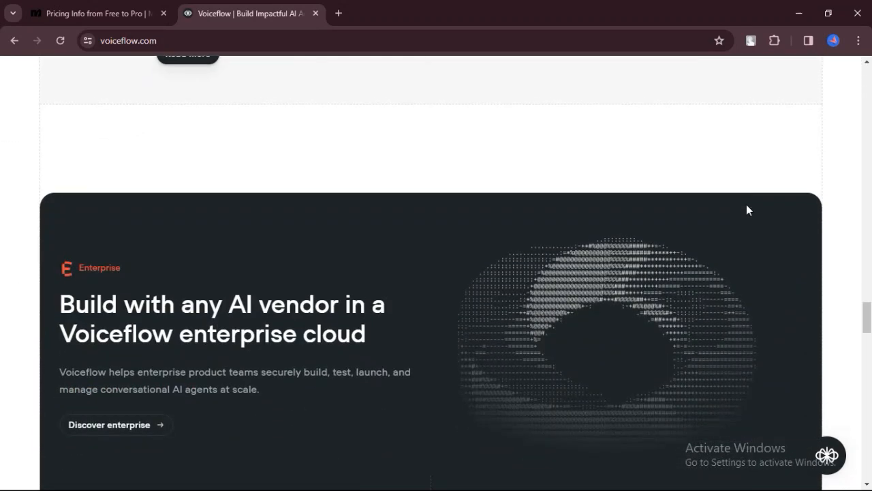
pyautogui.scroll(-3)
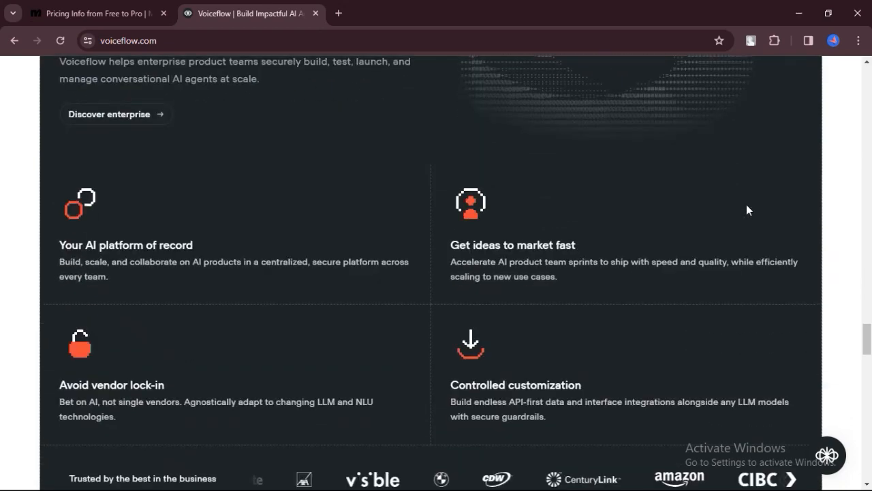
pyautogui.scroll(-3)
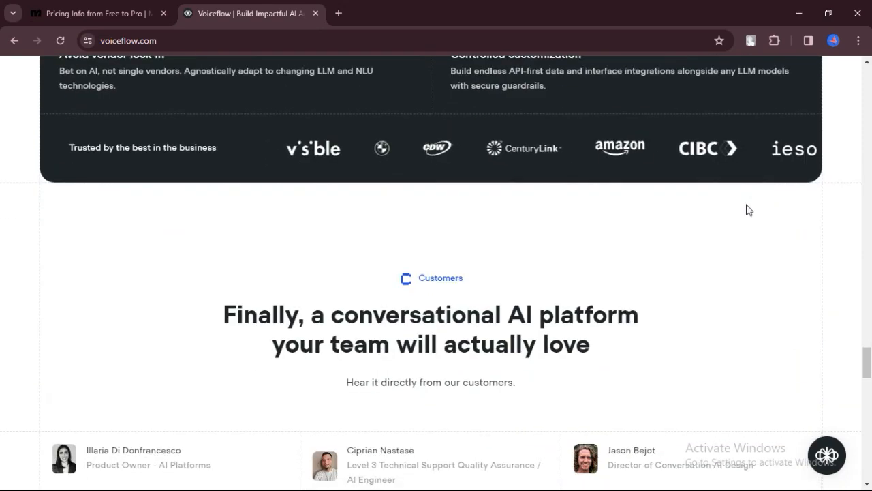
pyautogui.scroll(-3)
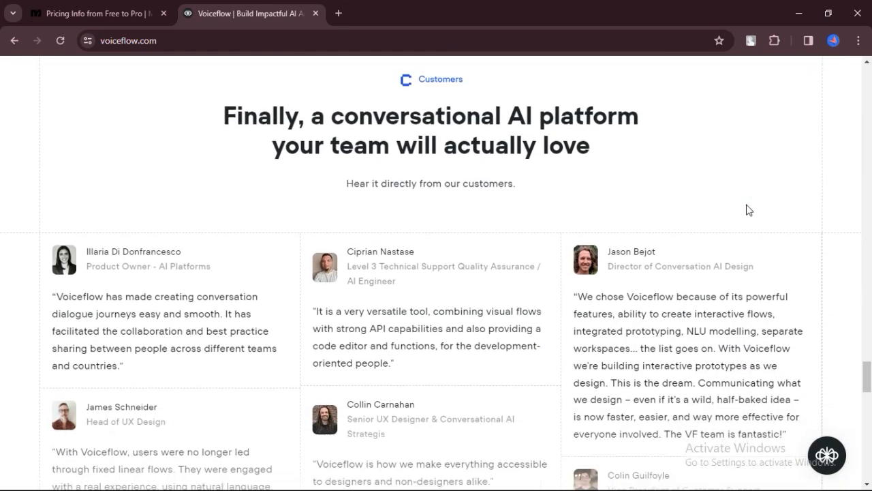
pyautogui.scroll(-3)
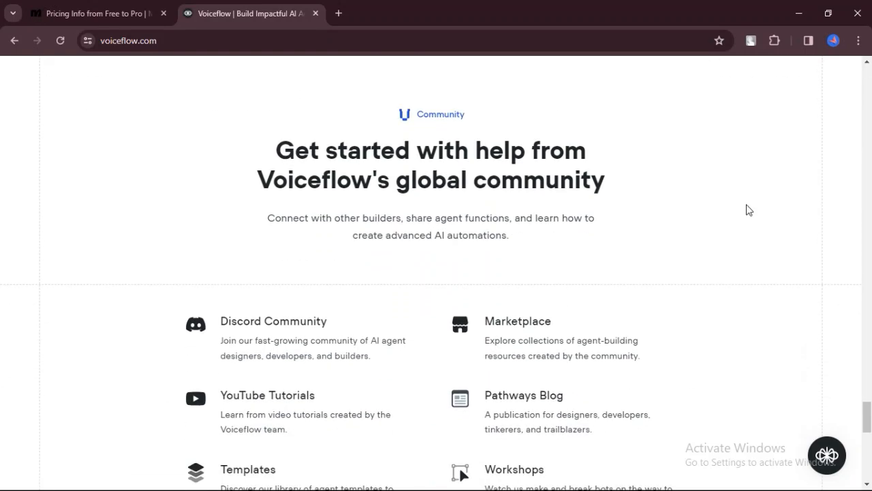
pyautogui.scroll(-3)
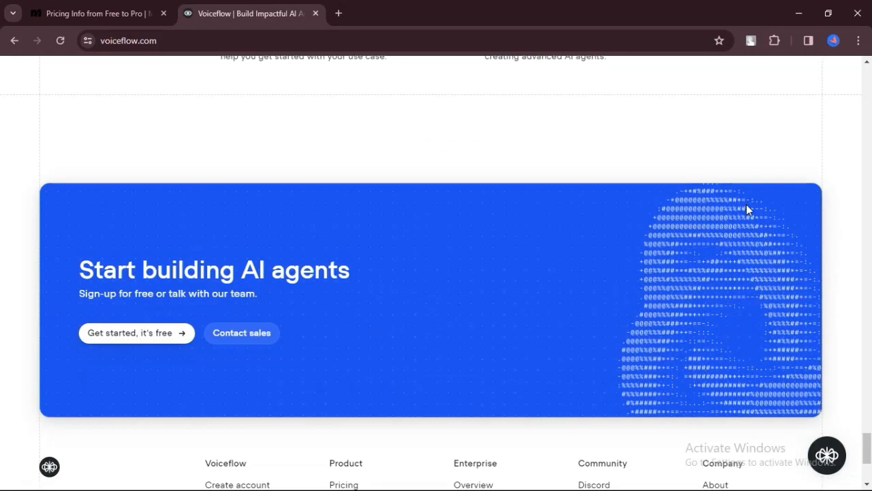
pyautogui.scroll(-3)
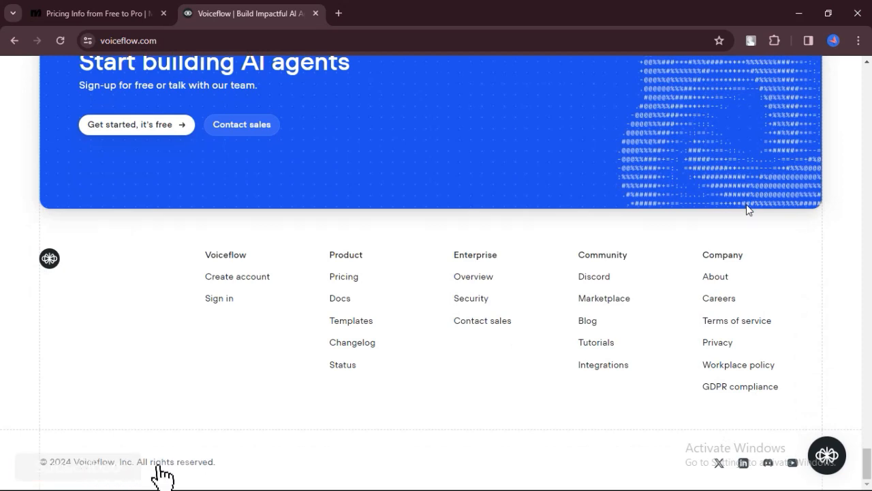
# - Continue past the community section to the 'Start building AI agents' sign-up banner
pyautogui.scroll(3)
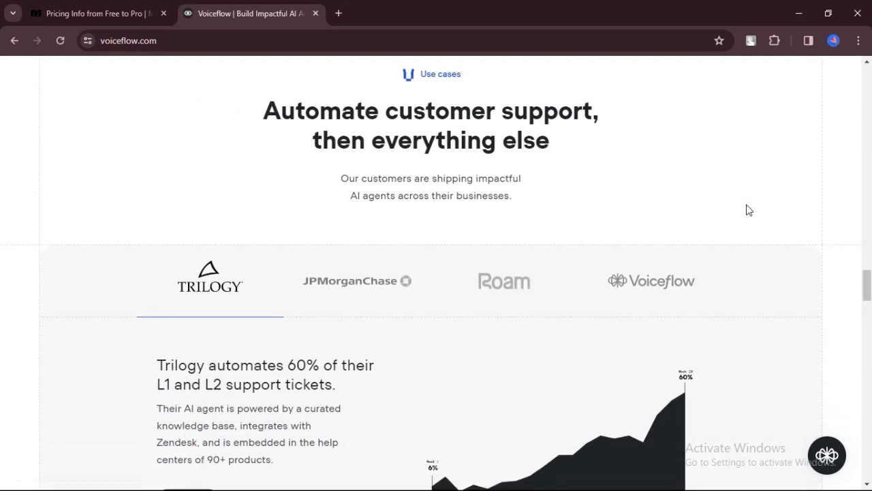
pyautogui.scroll(-3)
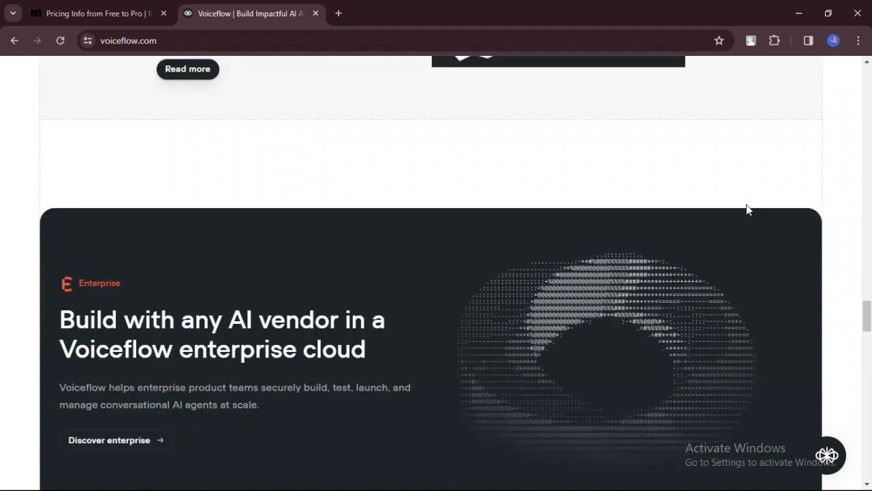
pyautogui.scroll(-3)
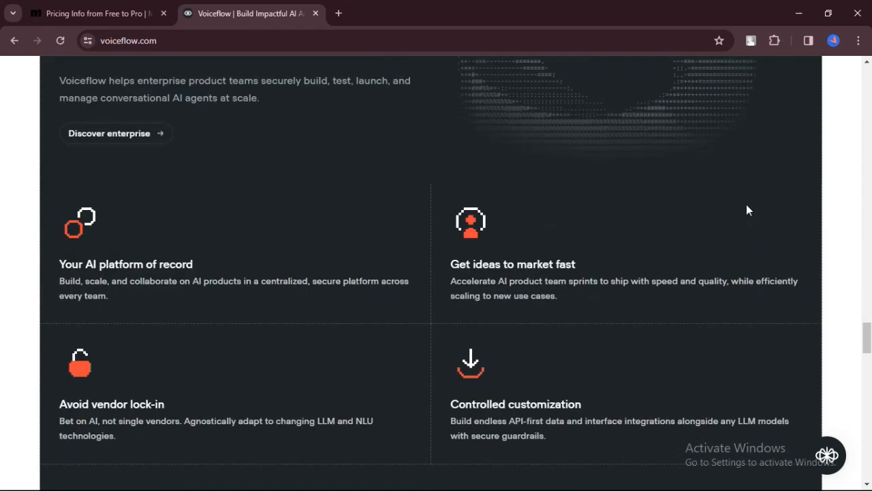
pyautogui.scroll(-3)
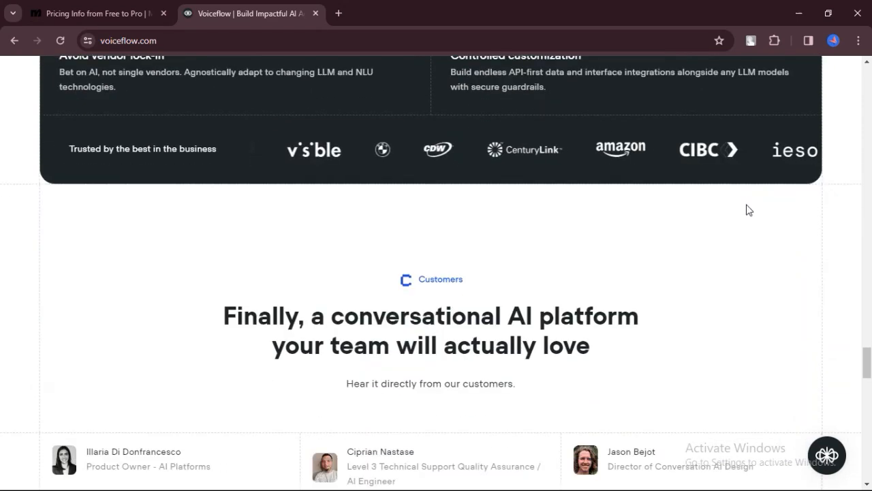
pyautogui.scroll(-3)
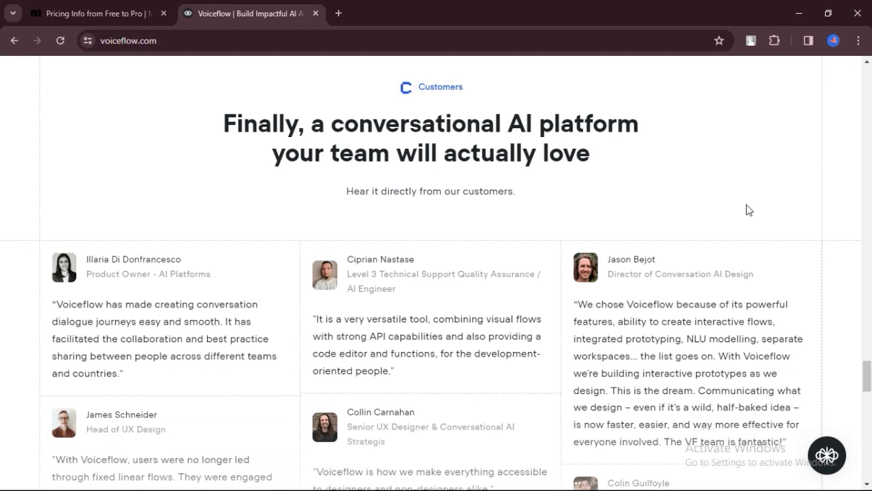
pyautogui.scroll(-3)
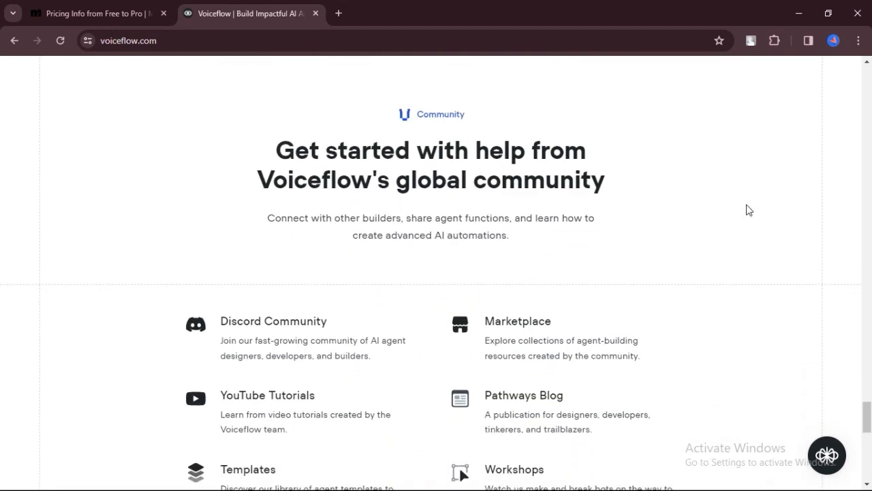
pyautogui.scroll(-3)
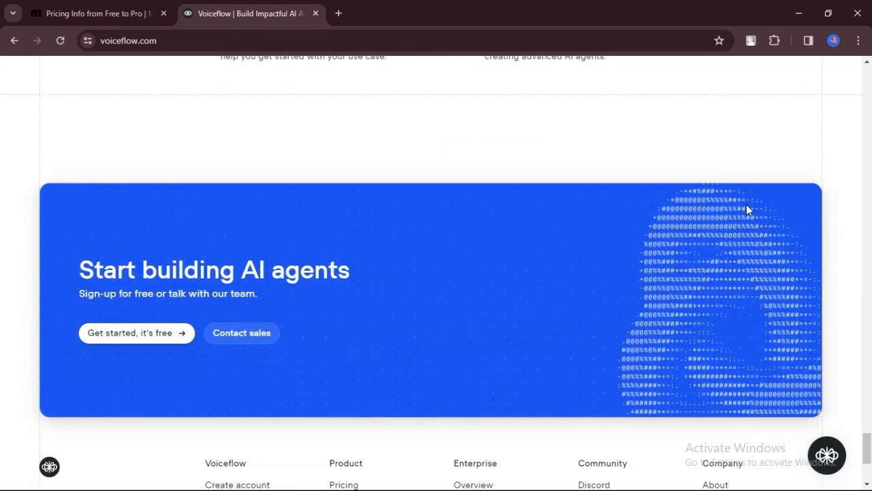
pyautogui.scroll(-3)
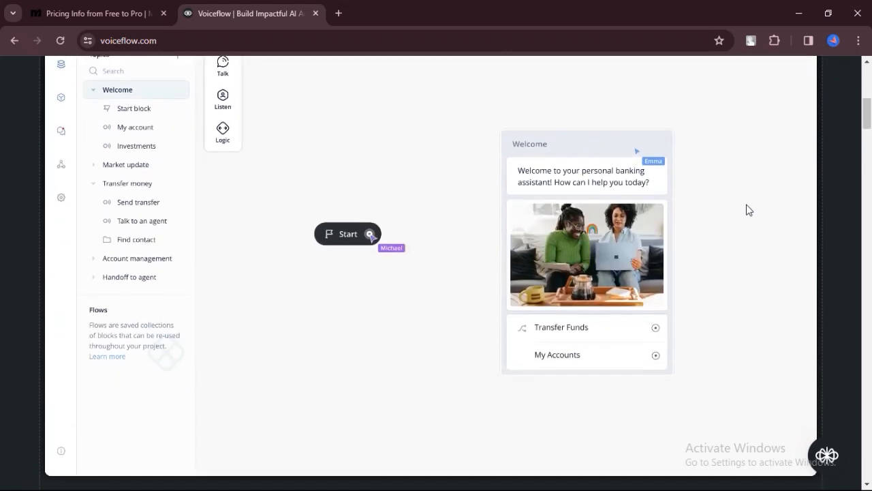
# - Scroll from the Voiceflow page top past 'Build advanced workflows' to the integrations section
pyautogui.scroll(-3)
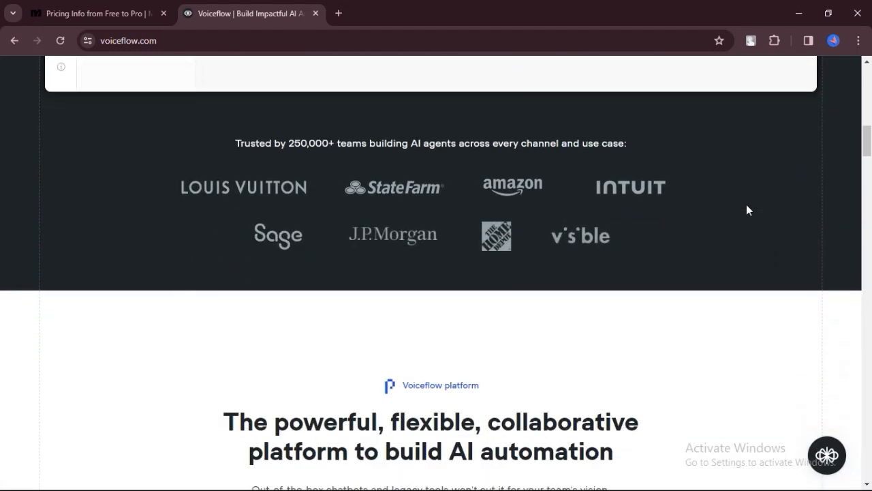
pyautogui.scroll(-3)
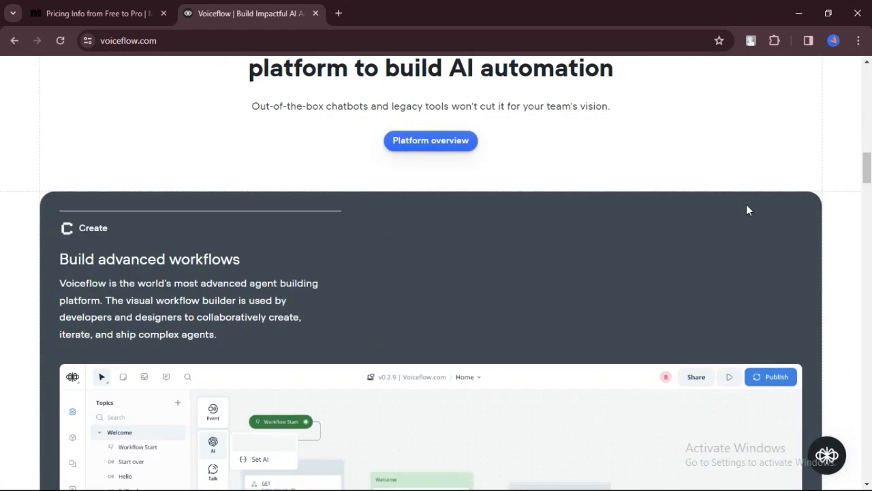
pyautogui.scroll(-3)
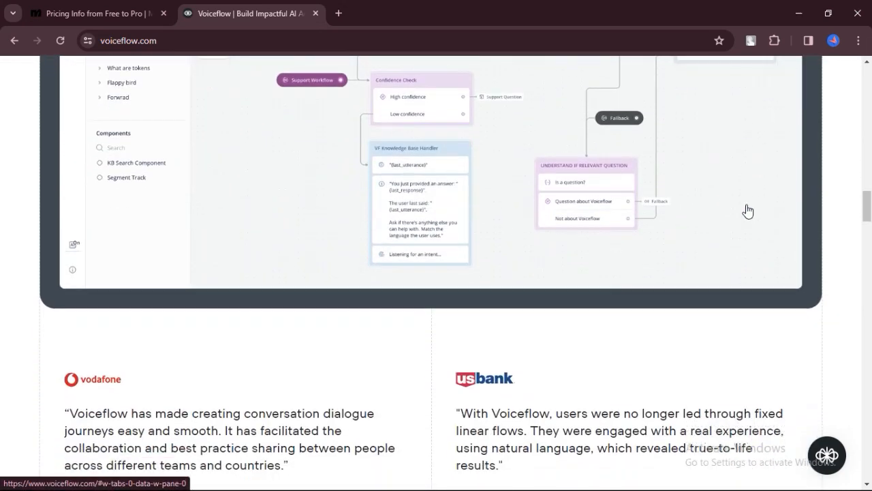
pyautogui.scroll(-3)
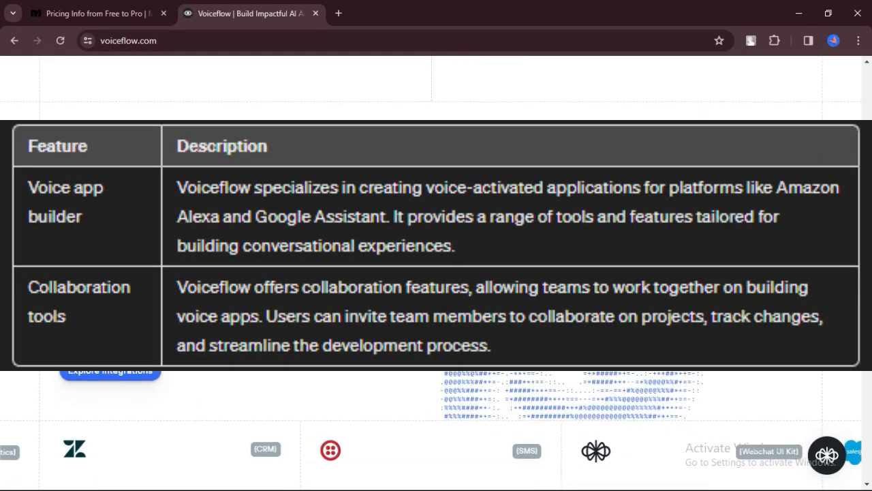
# - Scroll past use cases, enterprise and testimonials to Voiceflow's global community section
pyautogui.scroll(-3)
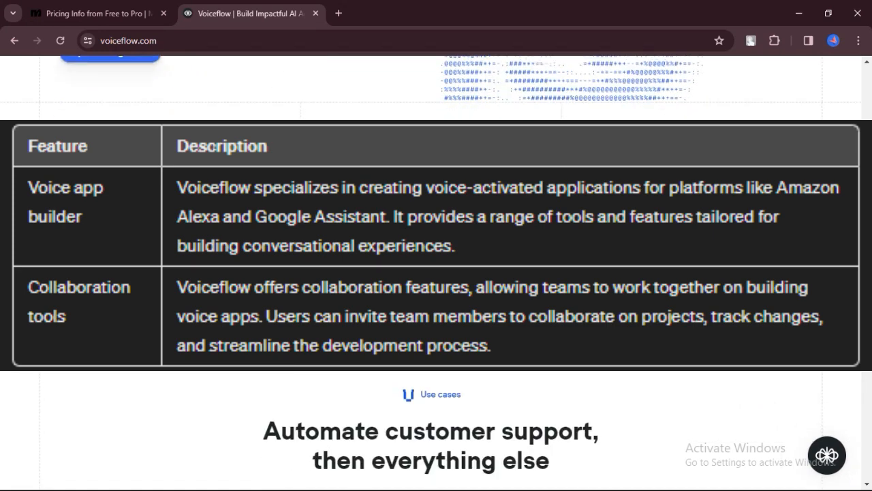
pyautogui.scroll(-3)
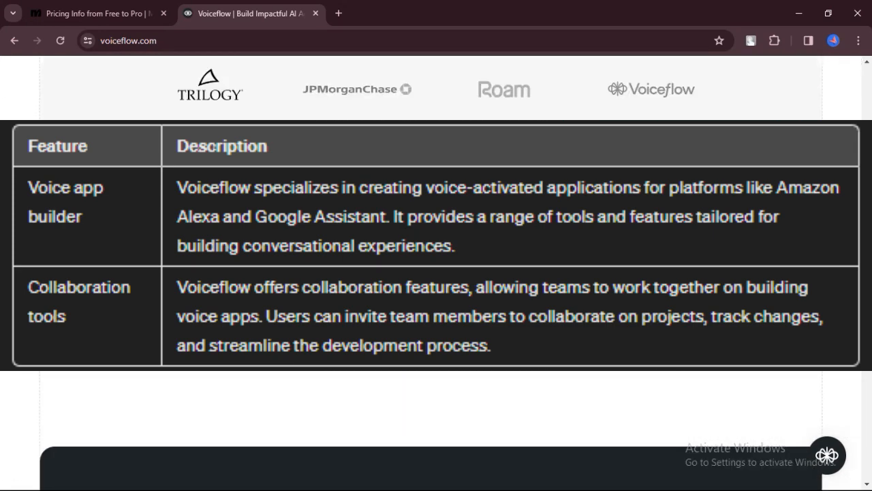
pyautogui.scroll(-3)
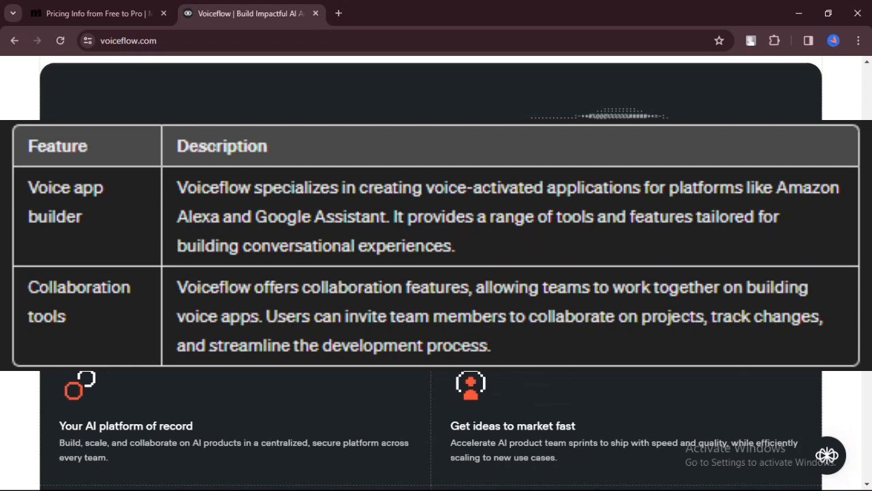
pyautogui.scroll(-3)
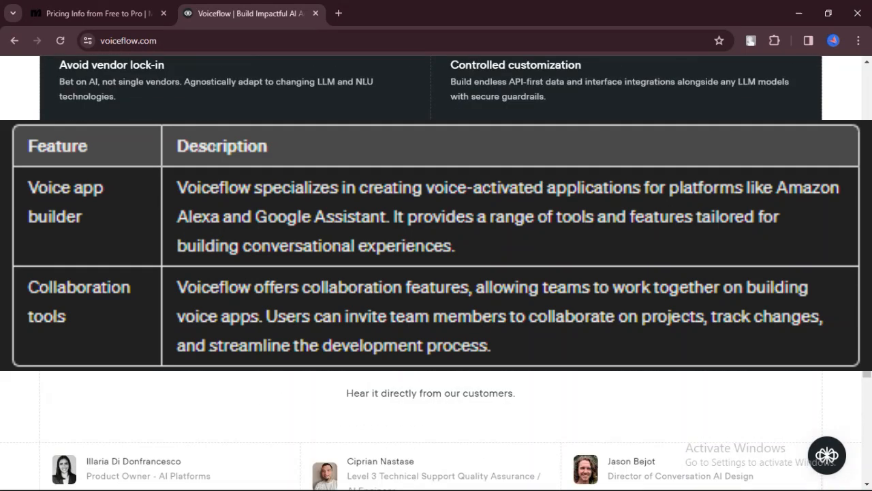
pyautogui.scroll(-3)
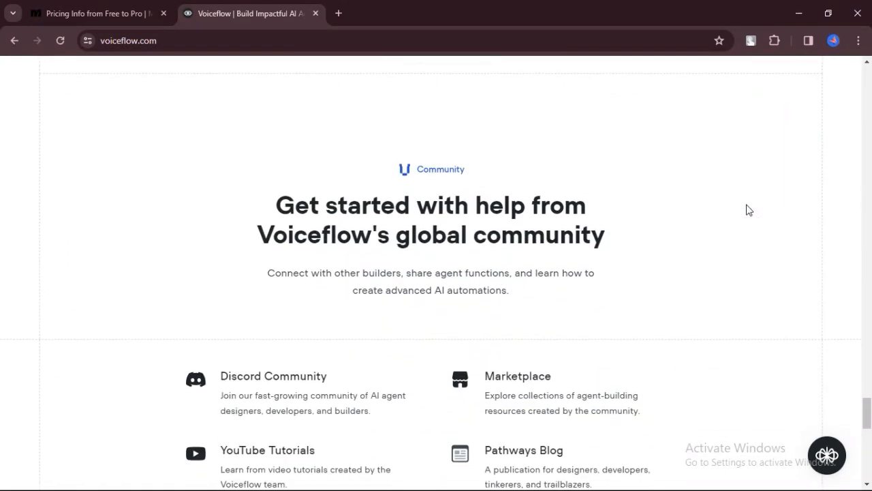
pyautogui.scroll(-3)
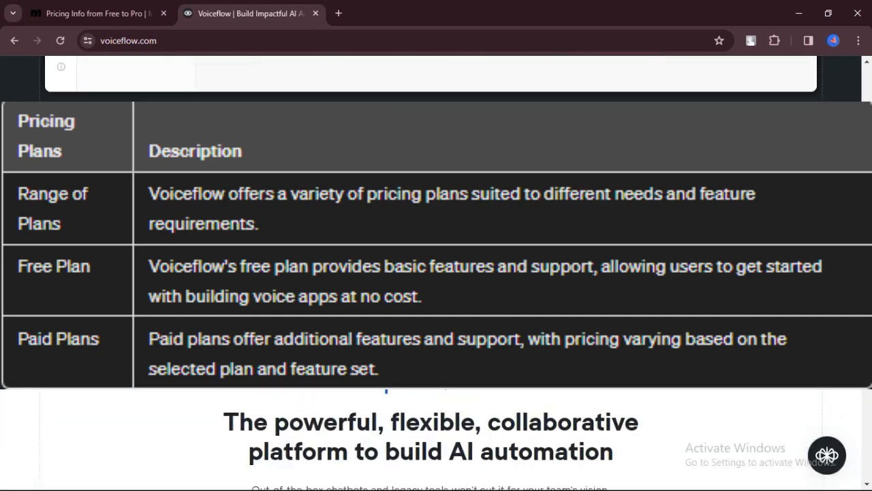
# - Scroll down to the community links: Discord, Marketplace, YouTube Tutorials, Pathways Blog, Templates, Workshops
pyautogui.scroll(-3)
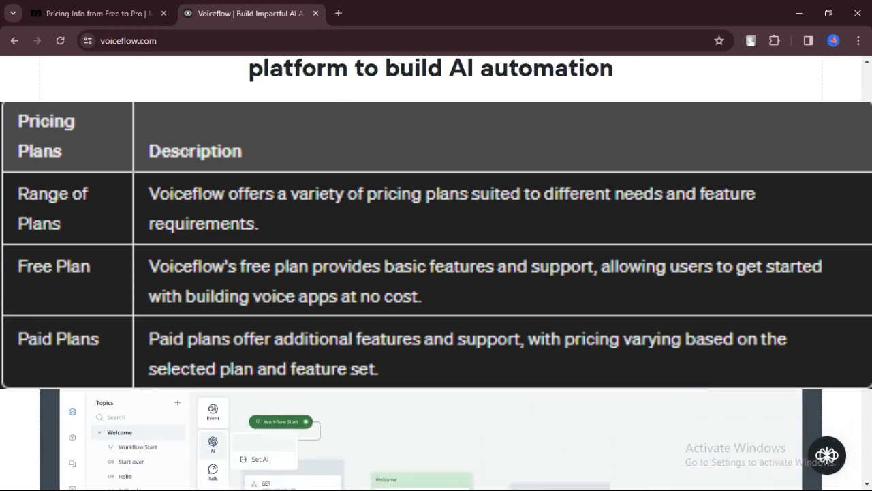
pyautogui.scroll(-3)
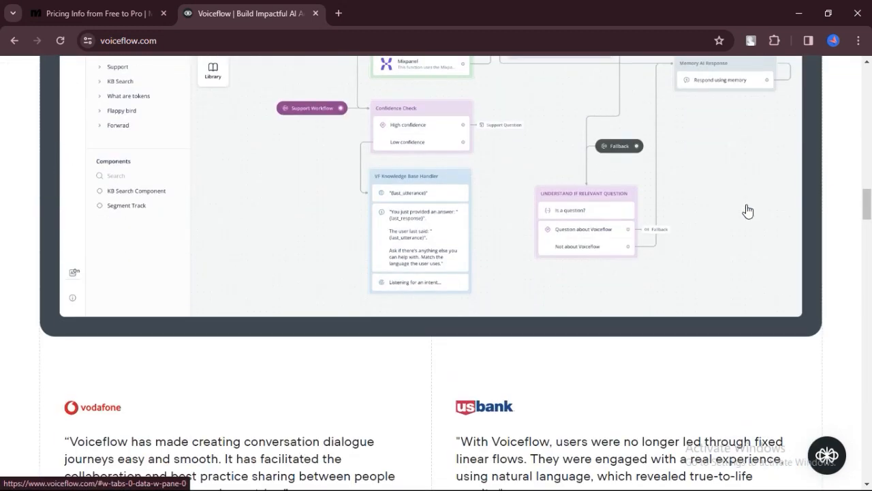
pyautogui.scroll(-3)
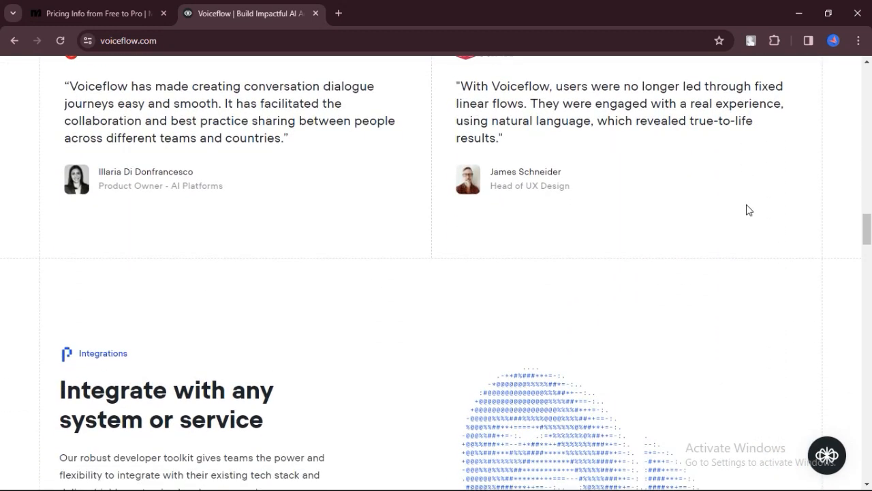
pyautogui.scroll(-3)
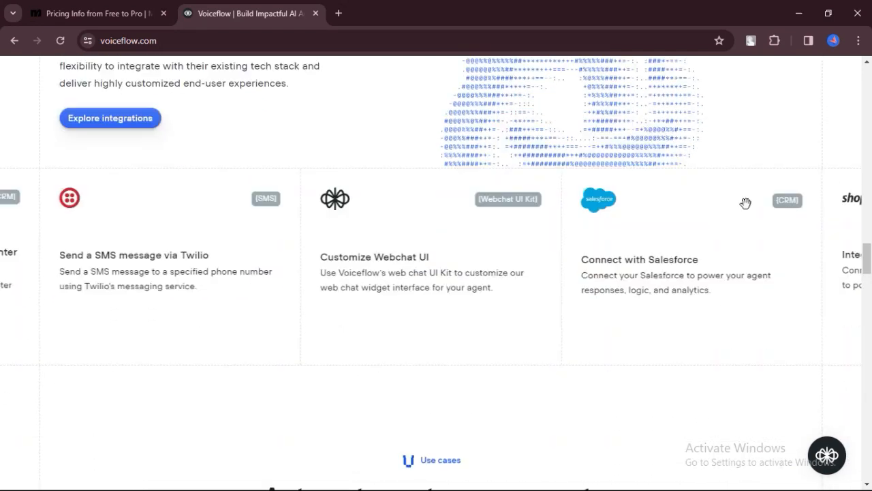
pyautogui.scroll(-3)
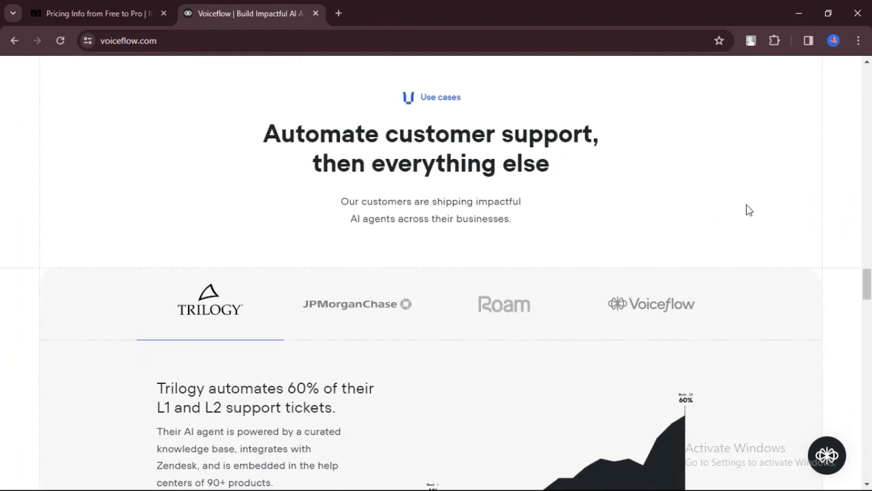
pyautogui.scroll(-3)
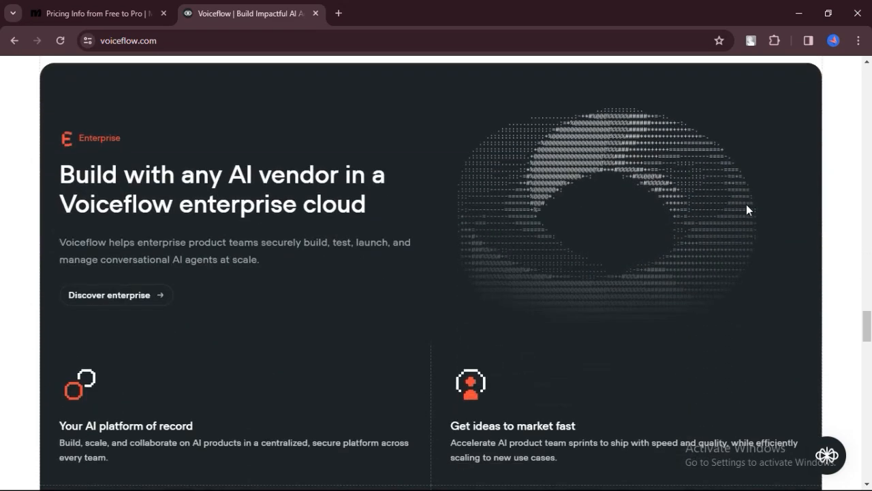
pyautogui.scroll(-3)
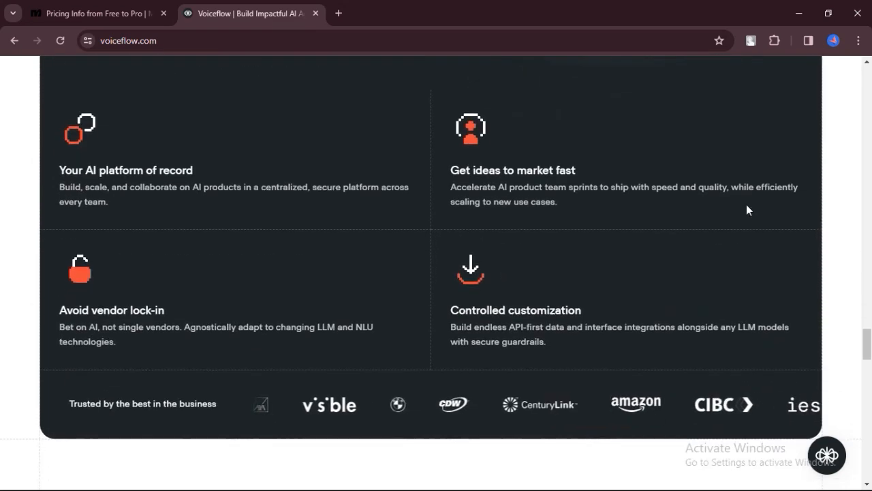
pyautogui.scroll(-3)
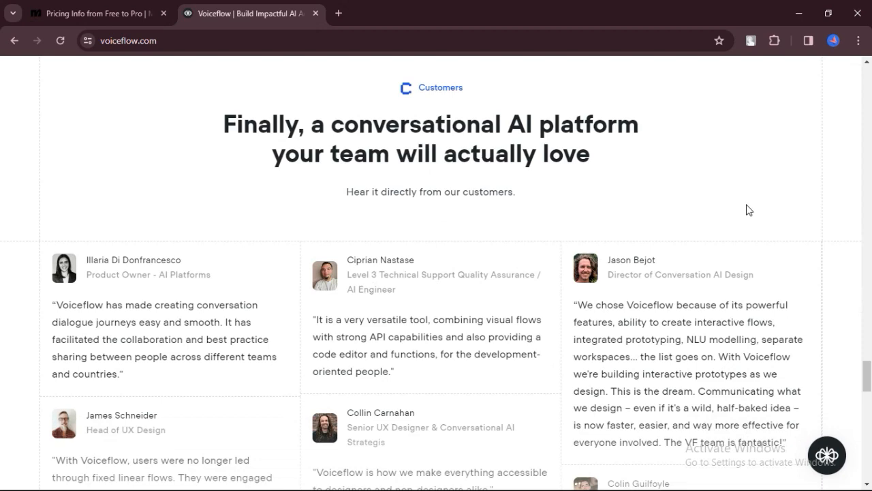
pyautogui.scroll(-3)
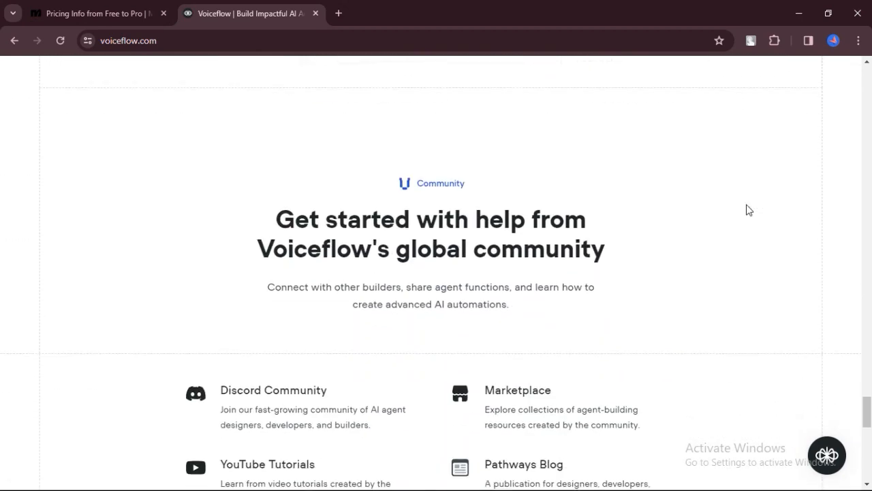
pyautogui.scroll(-3)
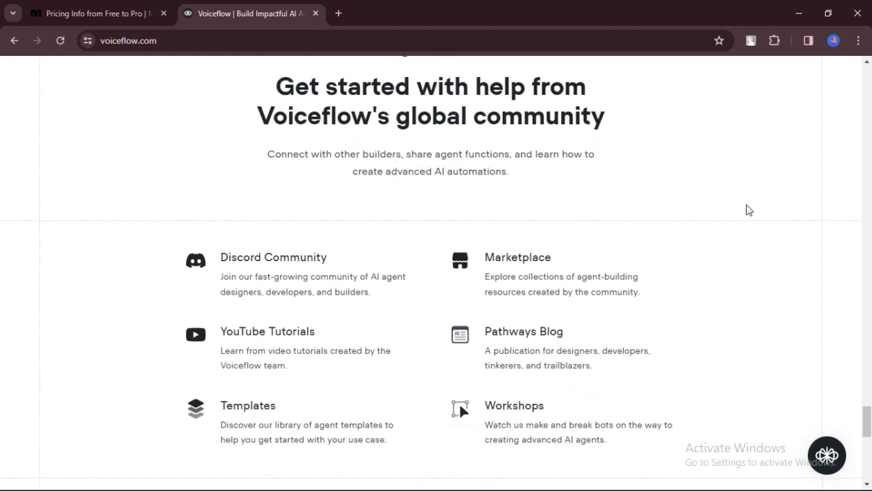